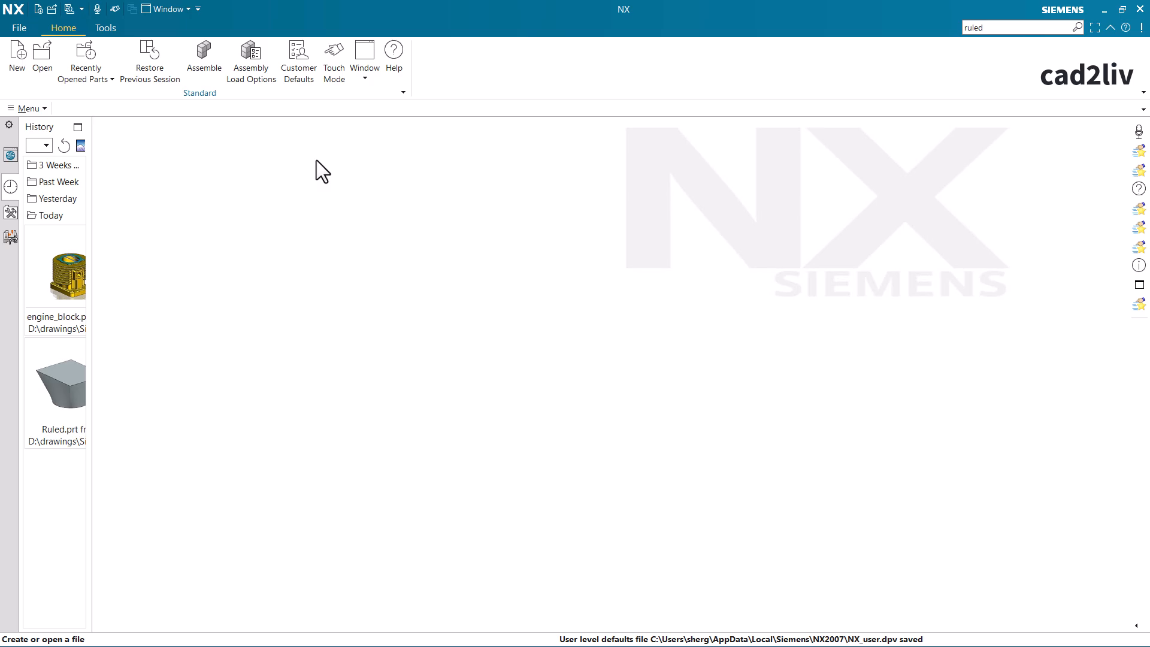
# Launch the Customer Defaults command from the NX start screen.
pyautogui.click(19, 28)
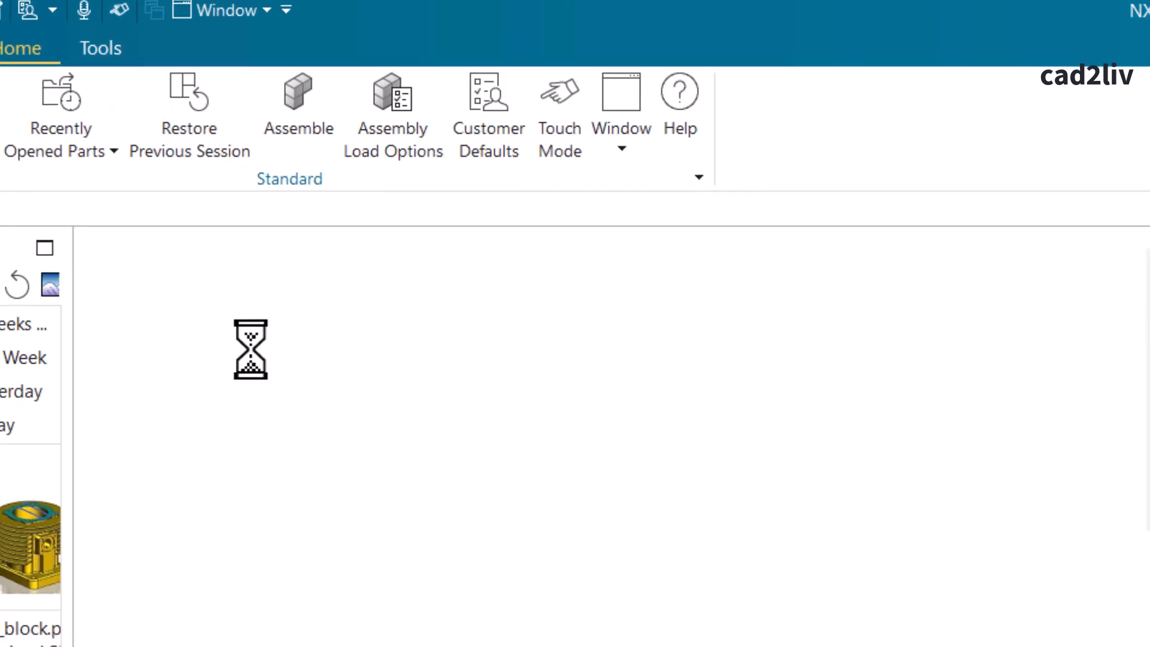
# Show the Teamcenter Integration General settings in the Customer Defaults tree.
pyautogui.click(487, 95)
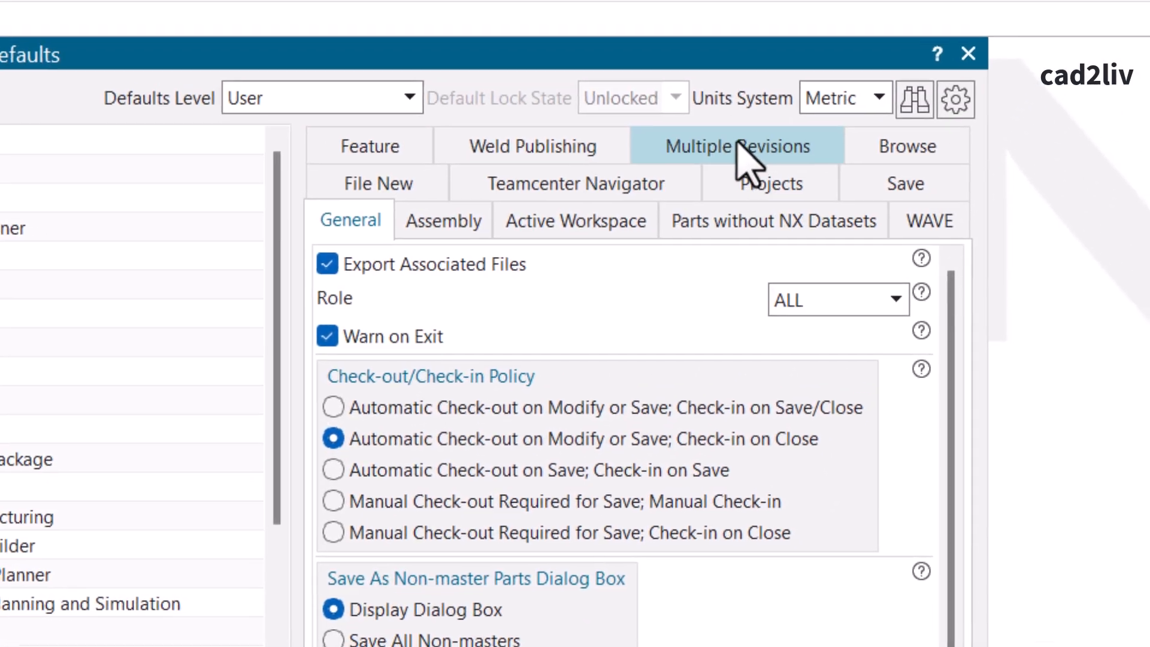
# Check Enable Multiple Revisions on the Multiple Revisions tab and confirm with OK.
pyautogui.click(735, 146)
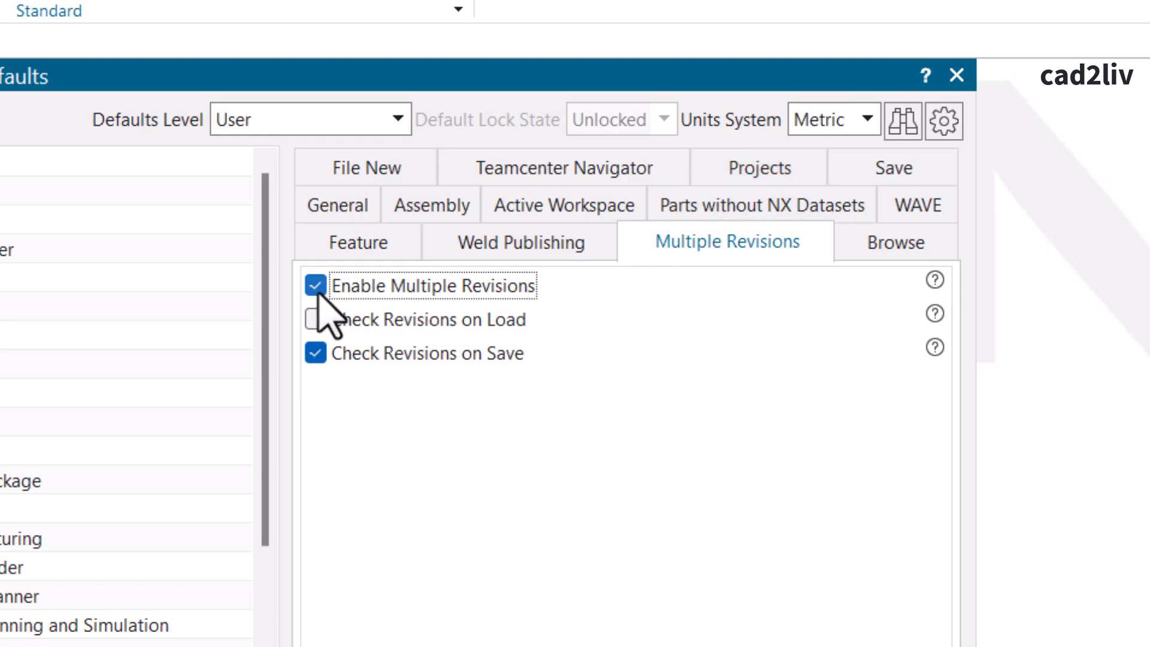
pyautogui.click(315, 284)
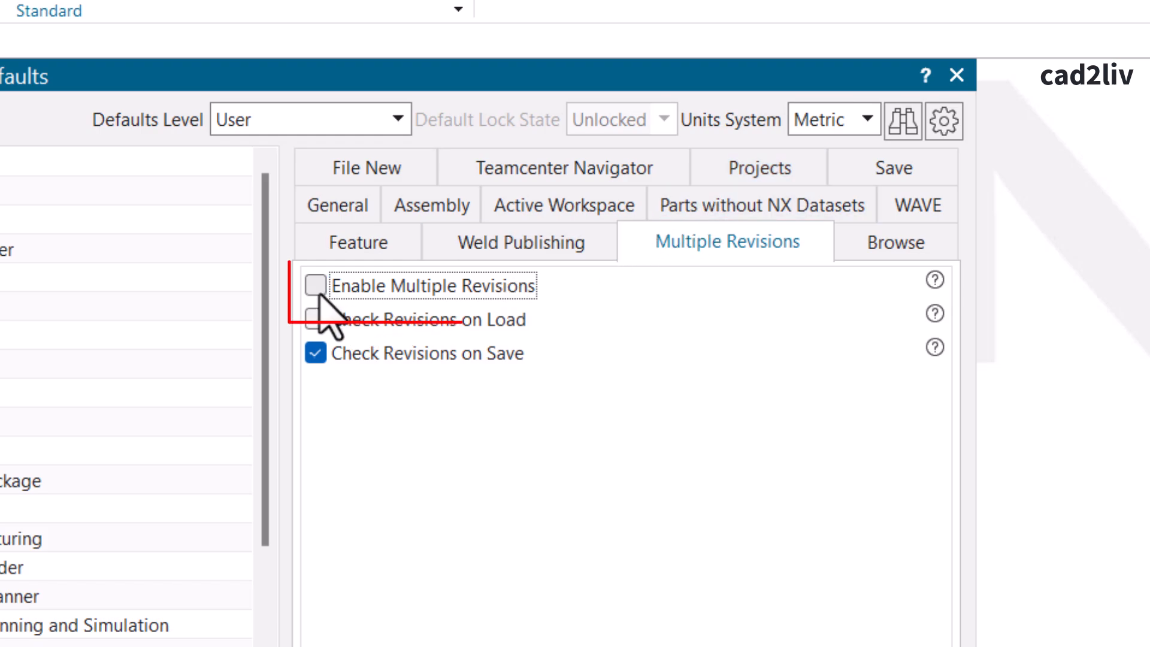
pyautogui.click(316, 285)
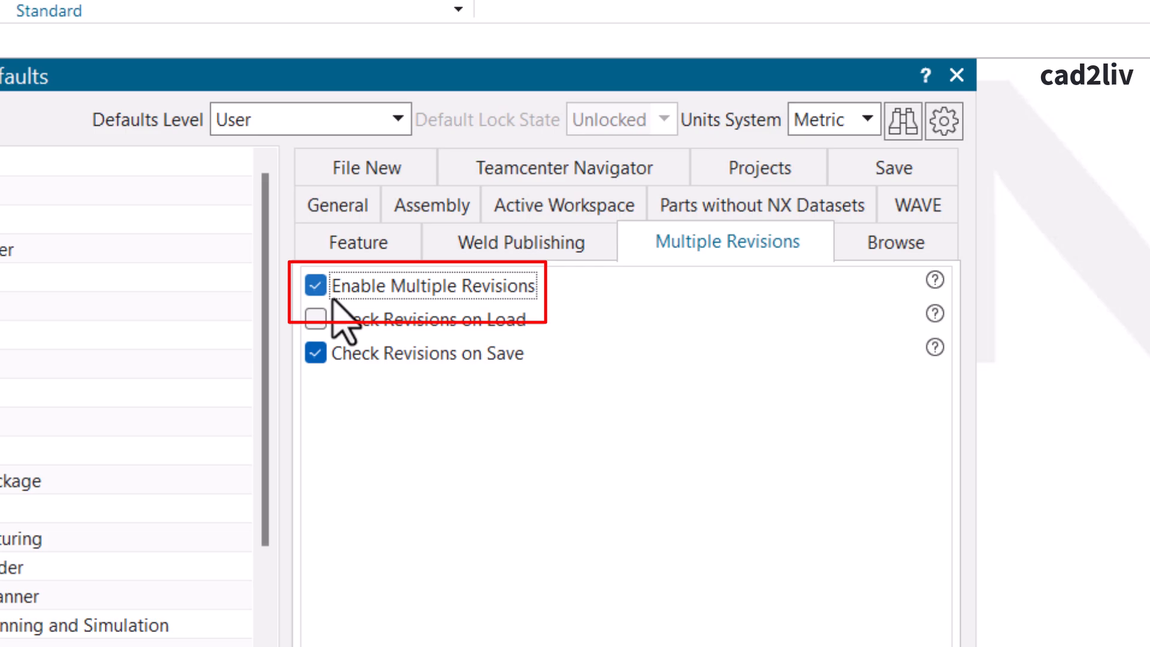
pyautogui.moveTo(480, 326)
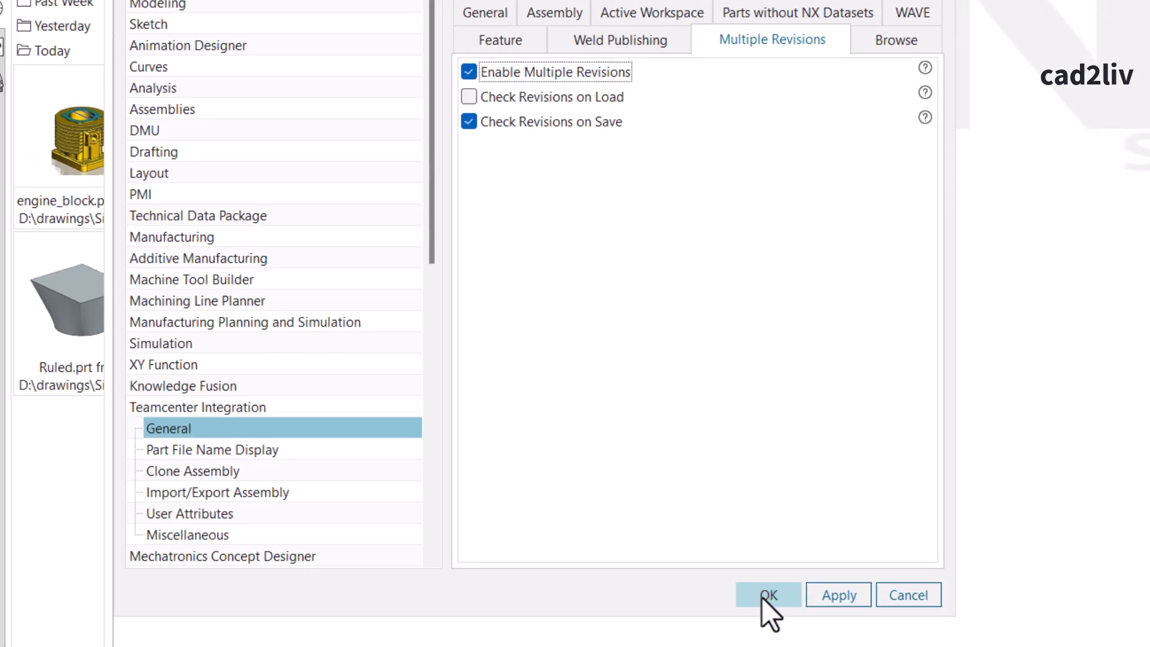
pyautogui.click(767, 594)
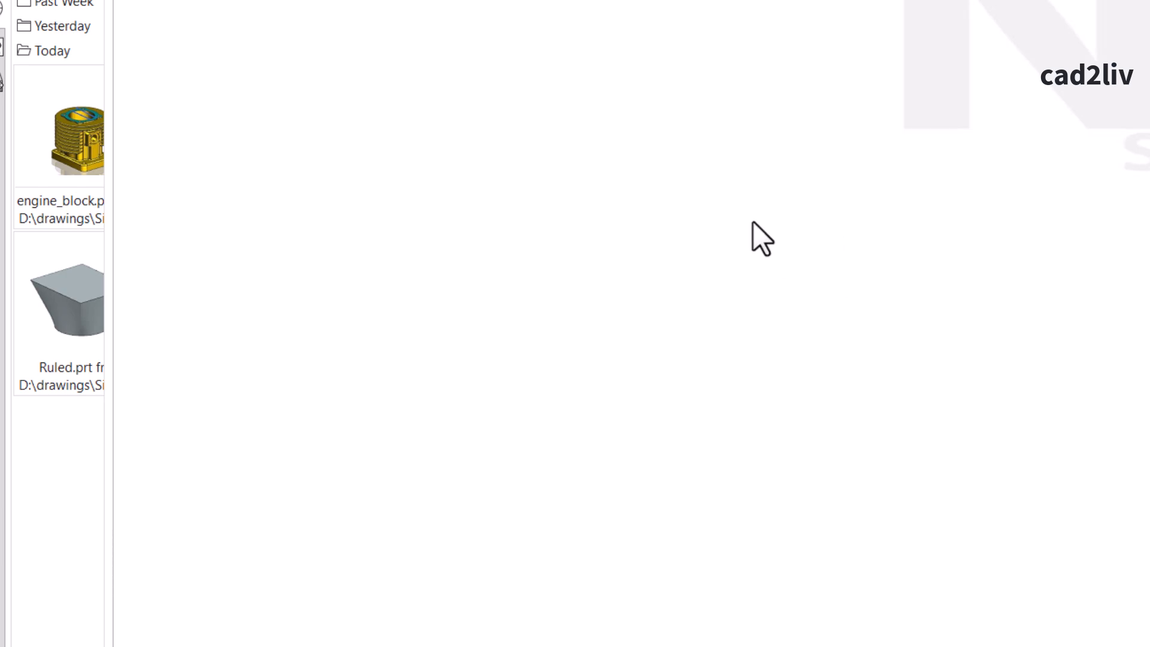